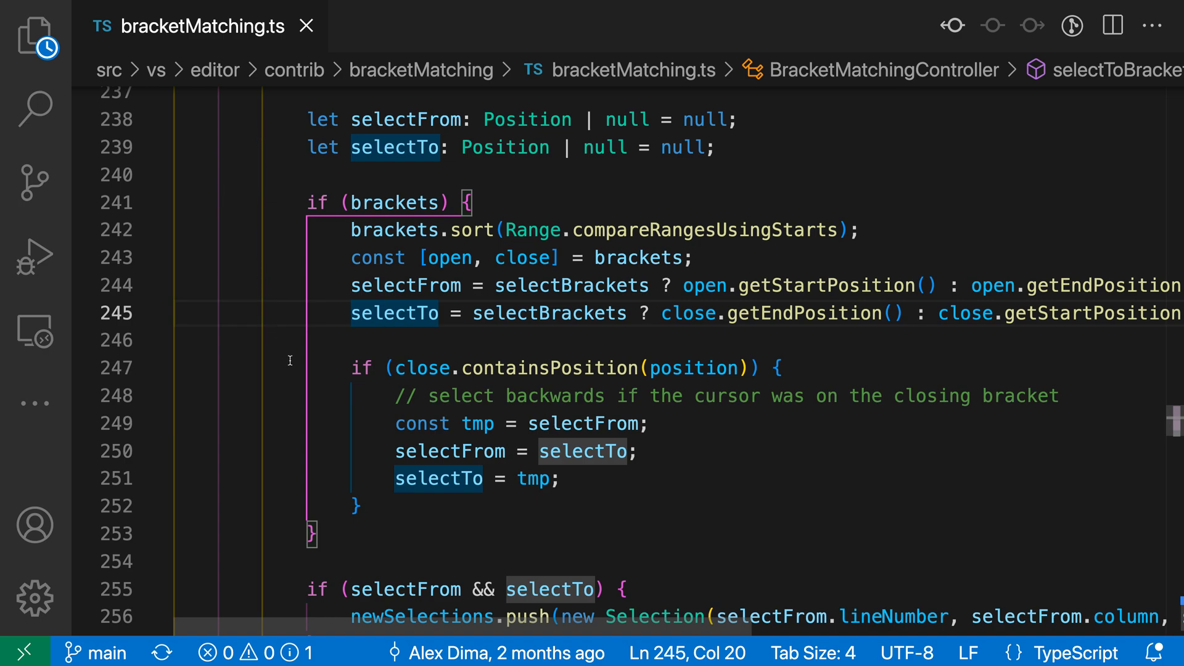
mouse_move(295, 412)
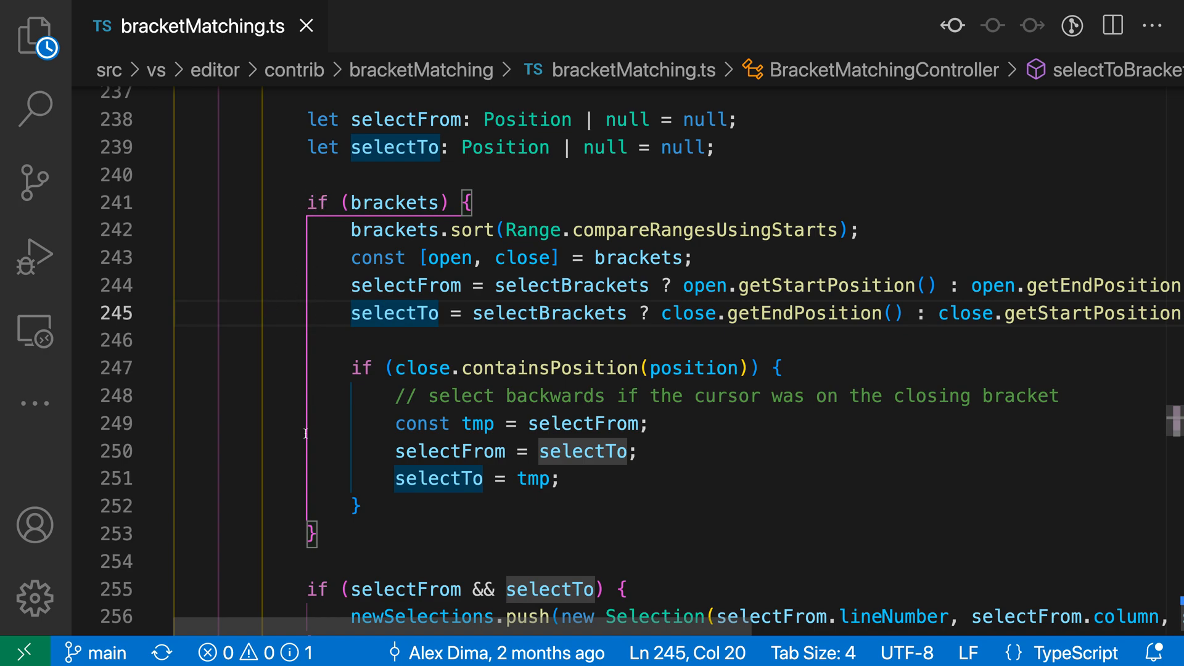
mouse_move(355, 386)
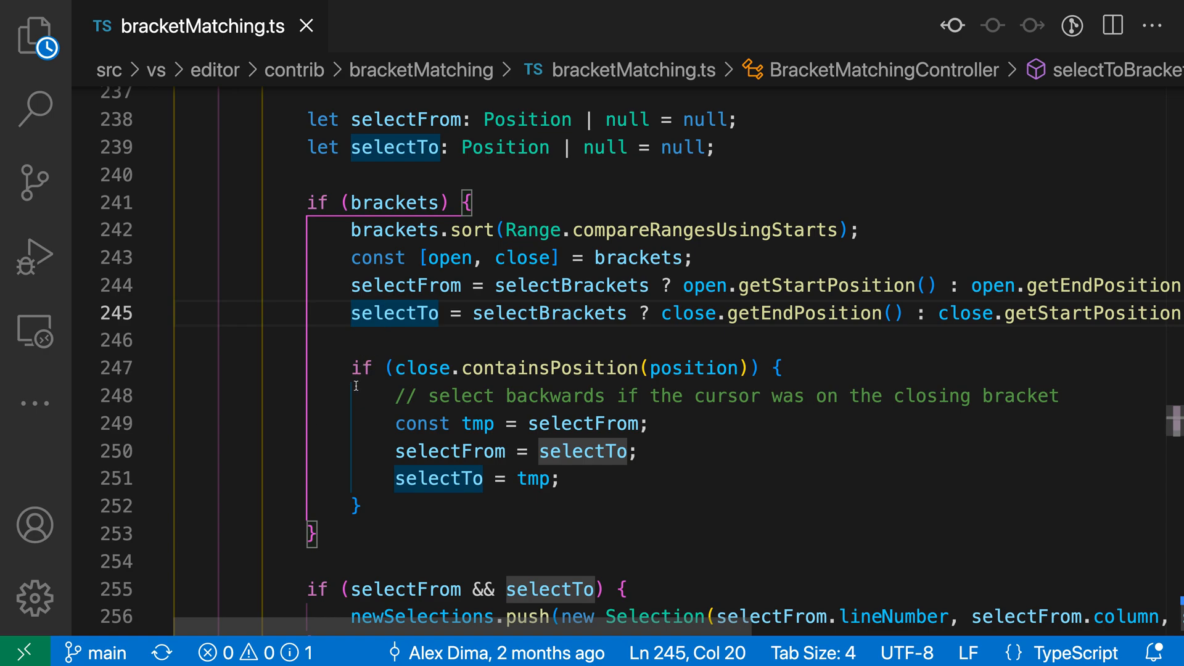
mouse_move(399, 516)
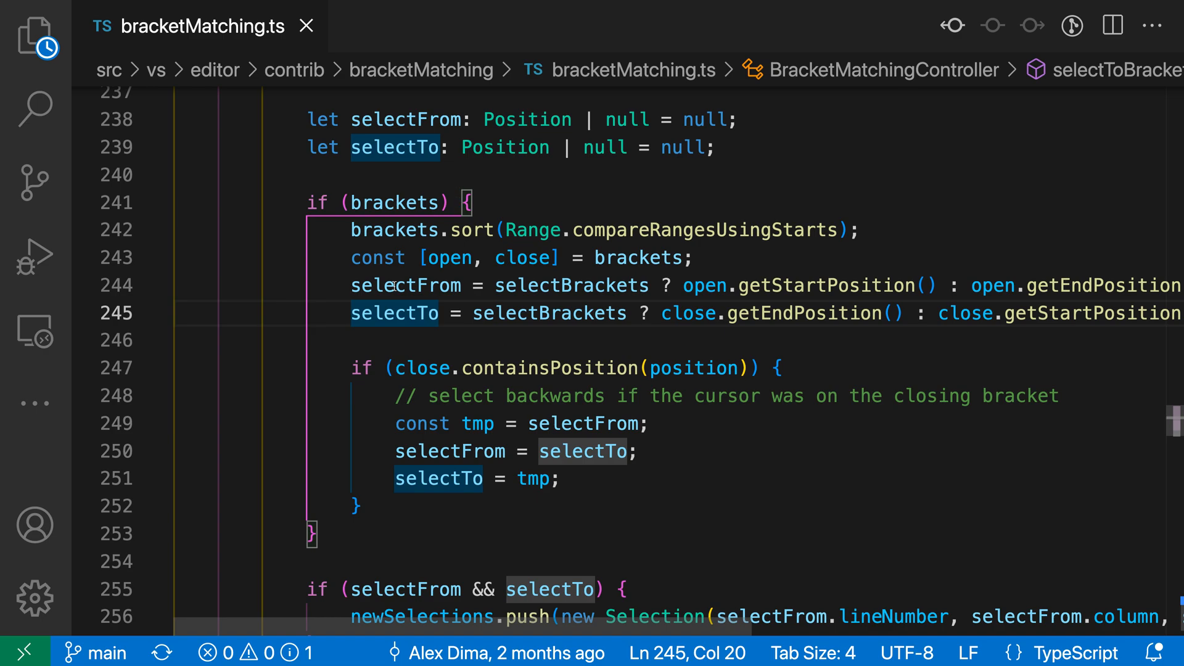
mouse_move(470, 168)
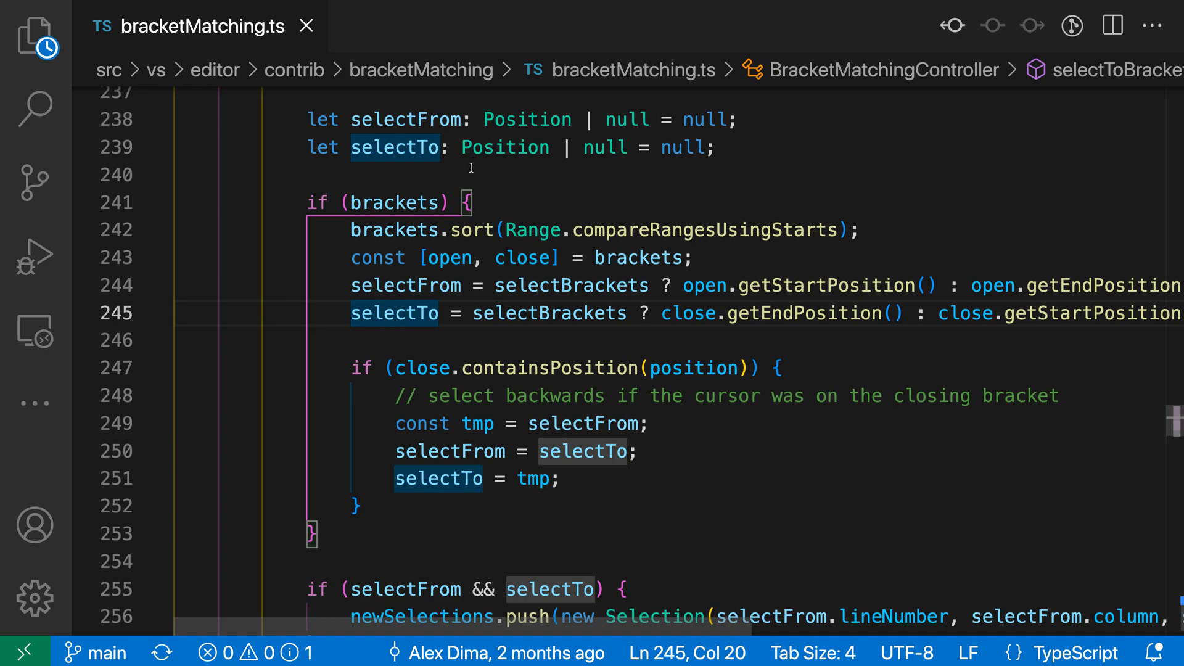
mouse_move(460, 203)
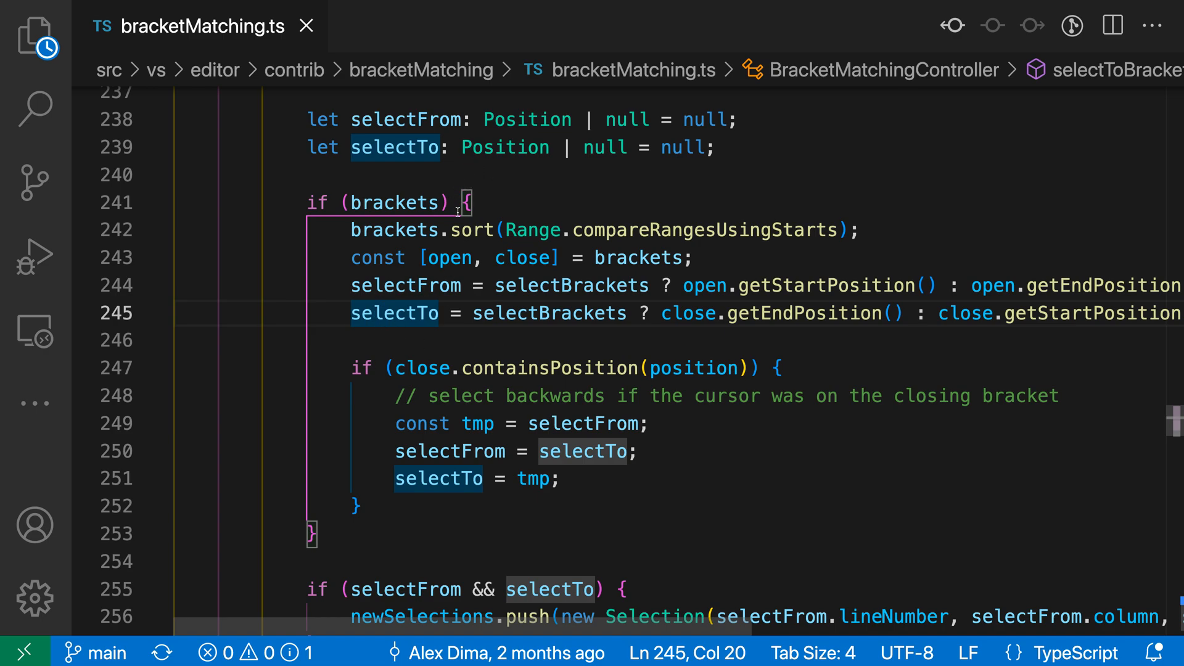
mouse_move(462, 529)
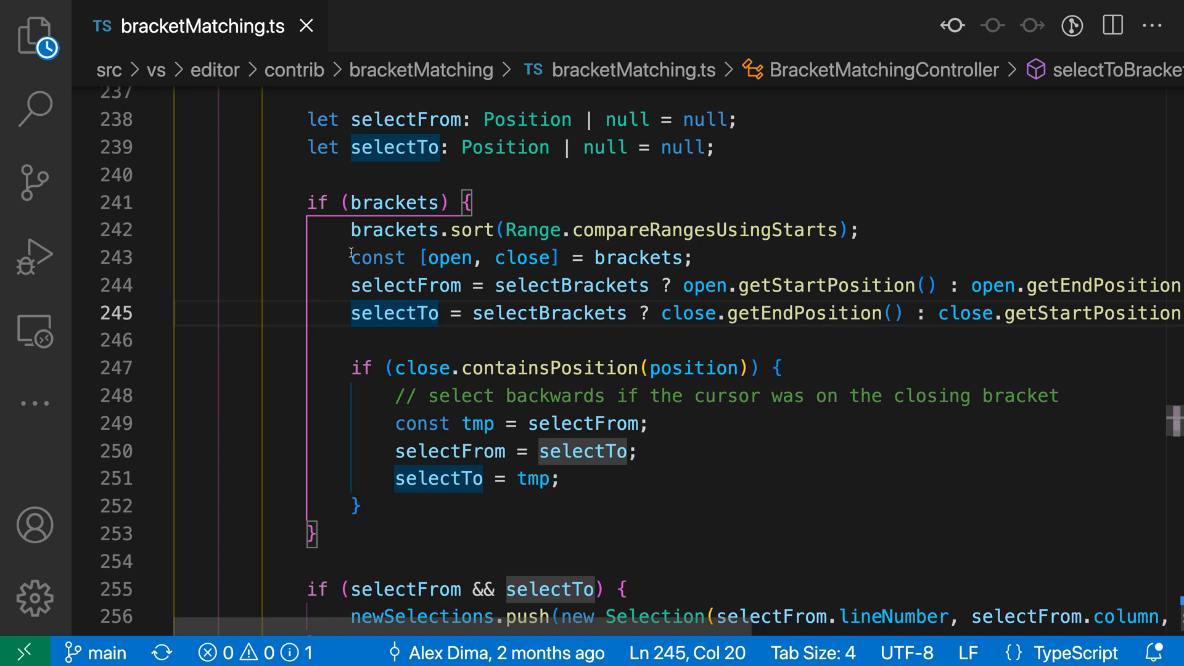
mouse_move(317, 328)
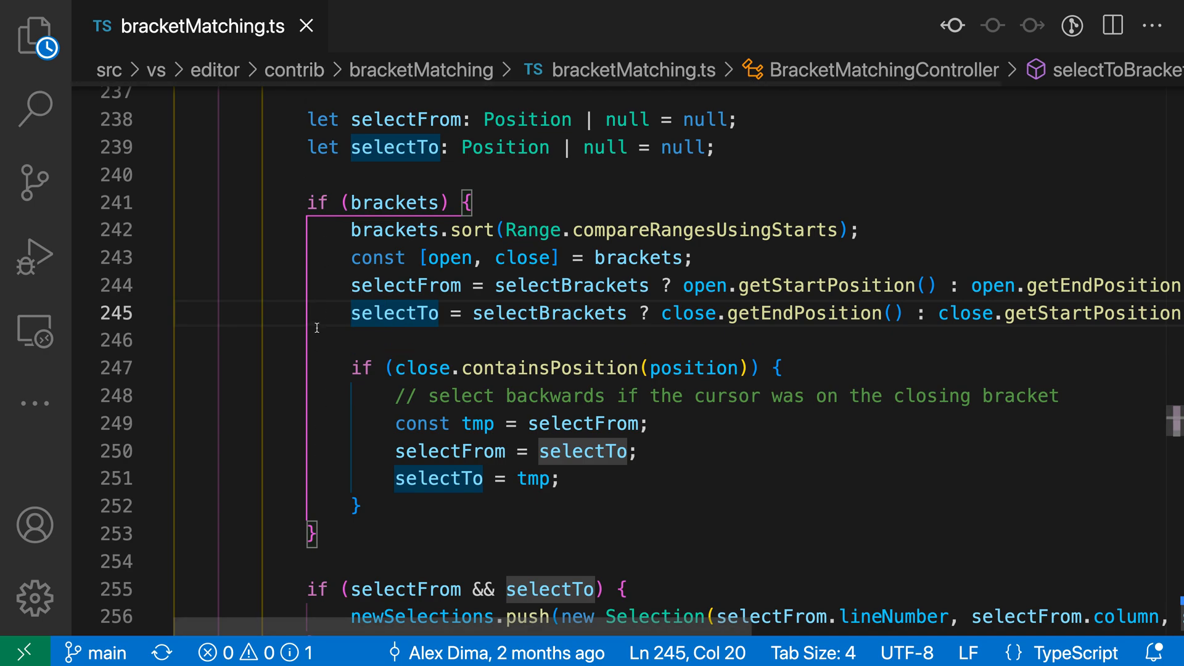
- Search Settings for 'bracket pair' and scroll to Editor › Guides: Bracket Pairs
scroll(down, 3)
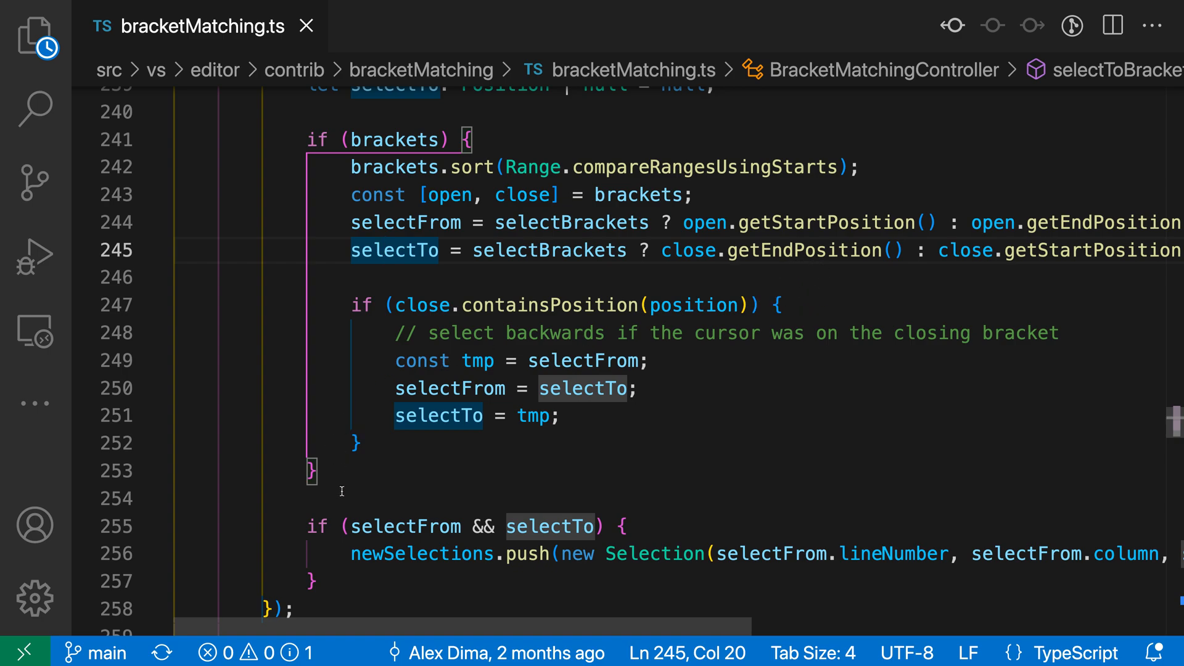
mouse_move(380, 377)
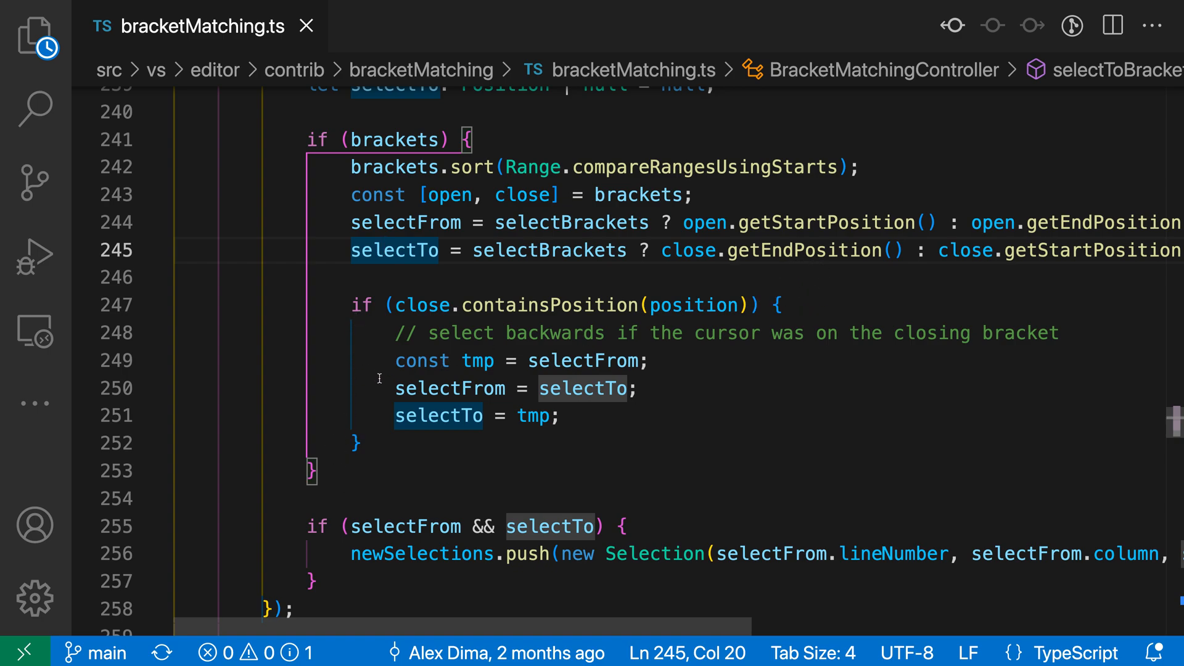
mouse_move(453, 442)
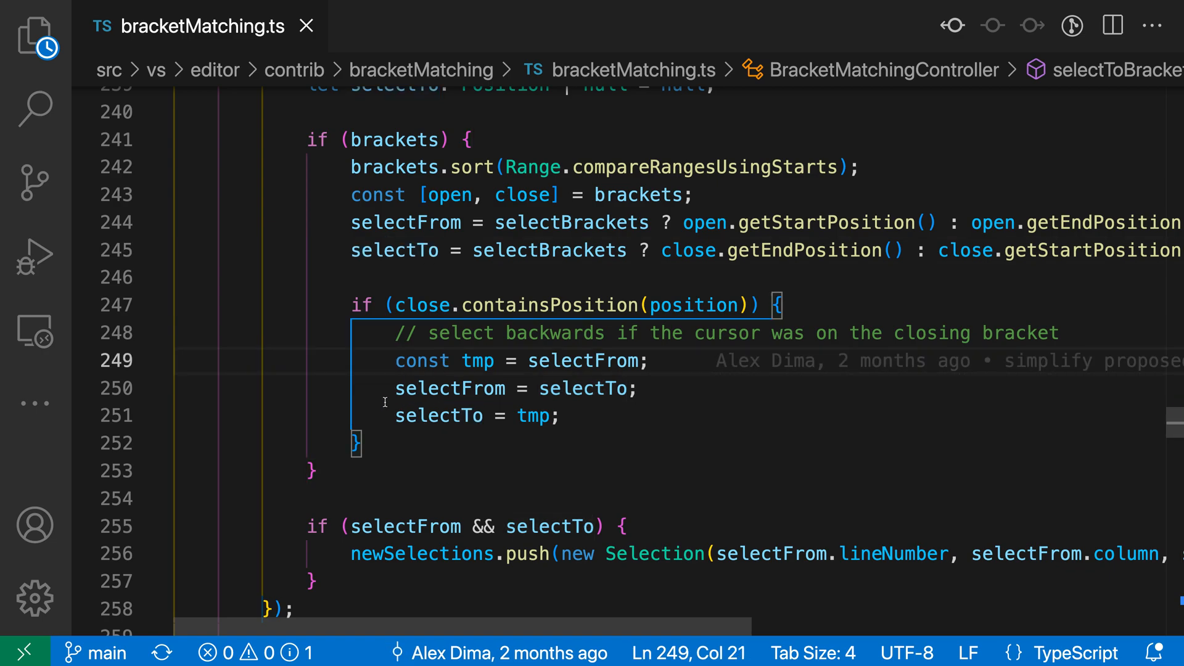
mouse_move(330, 334)
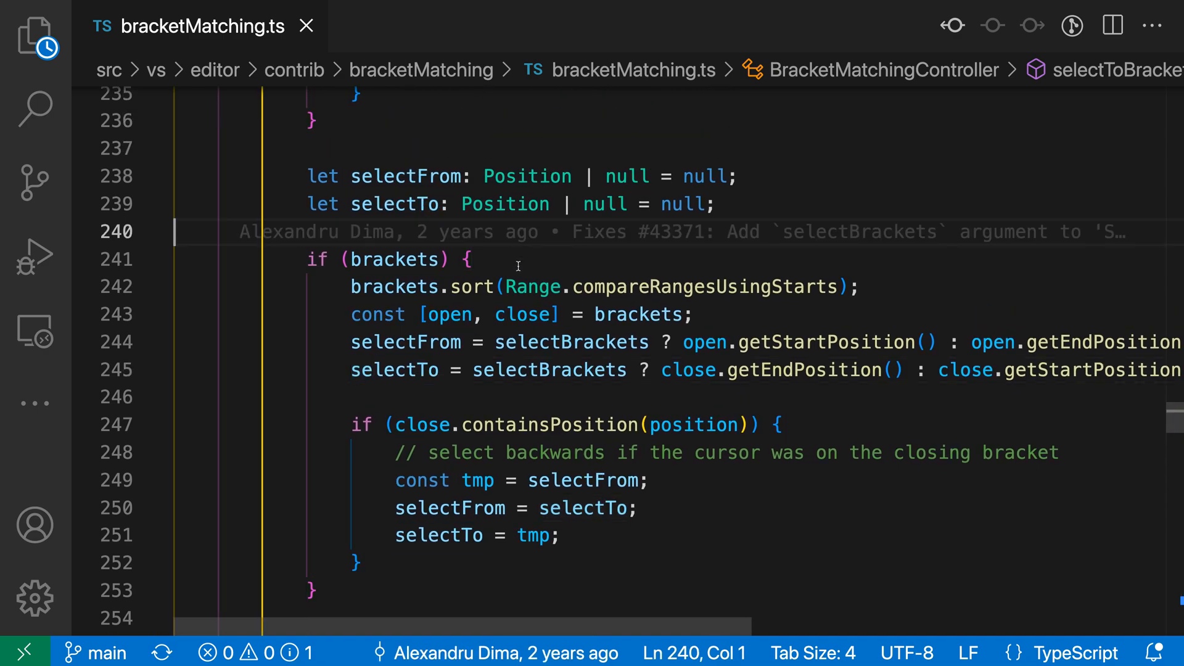
click(476, 479)
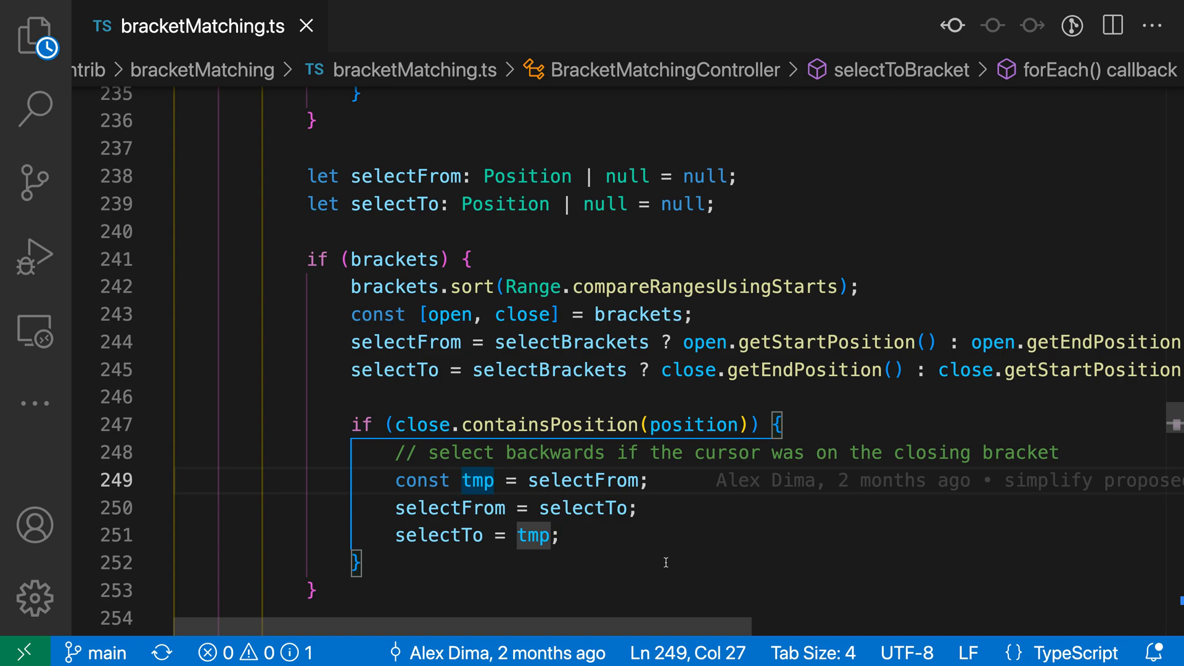
text(bracket pair)
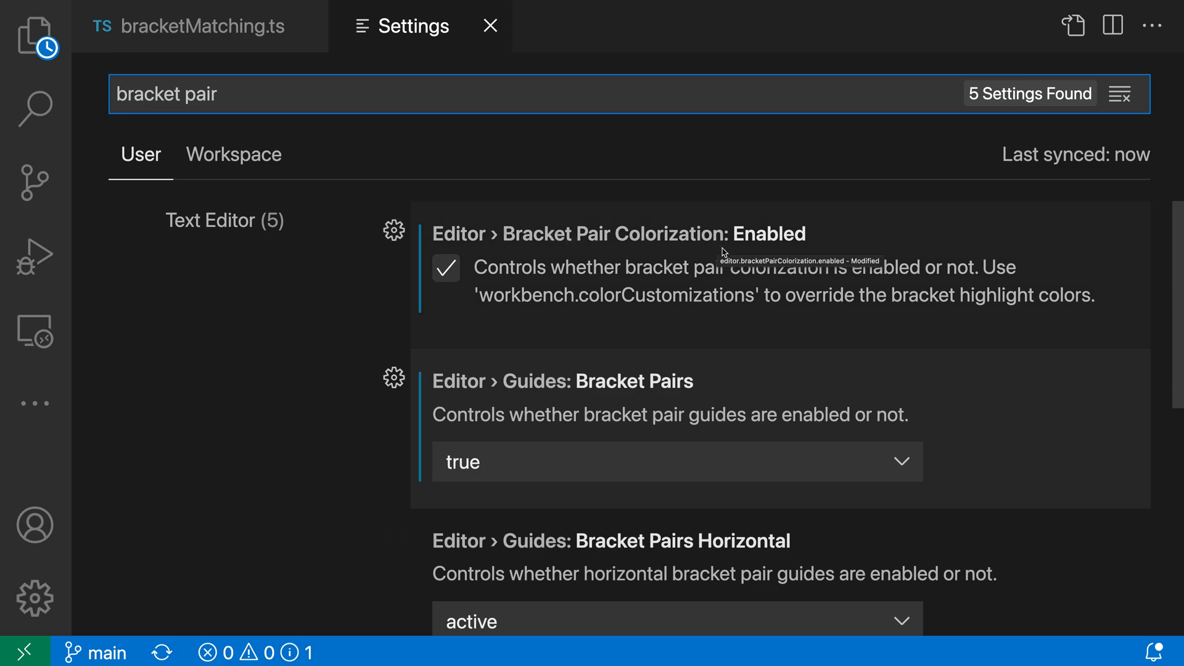
mouse_move(697, 277)
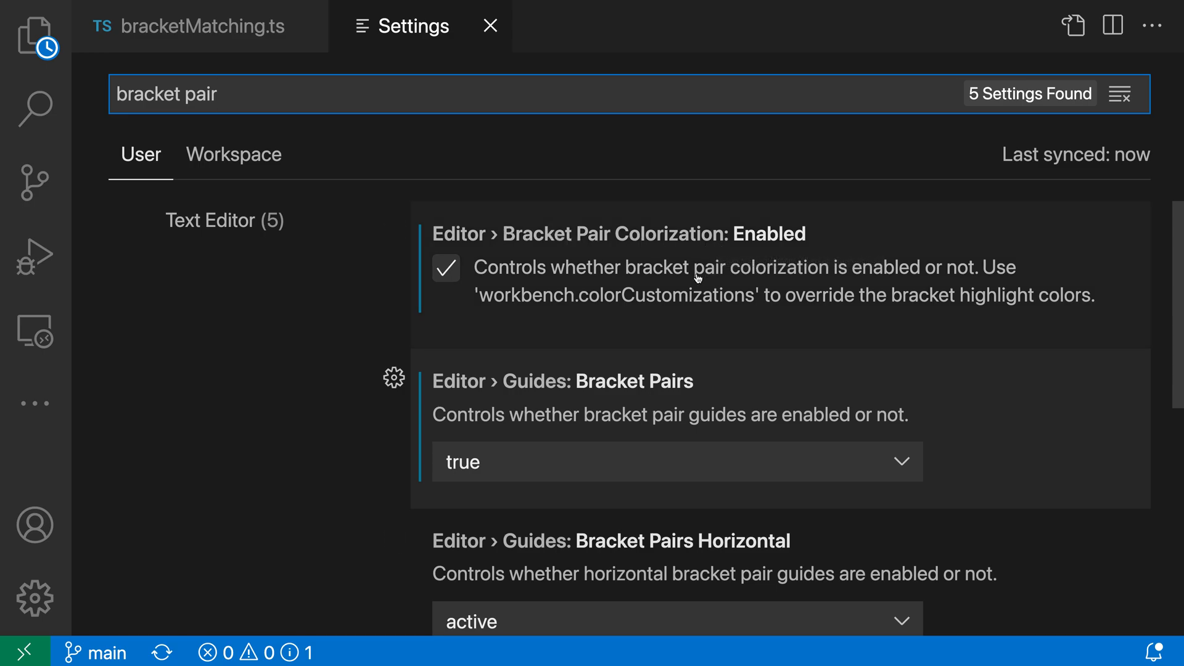
scroll(down, 3)
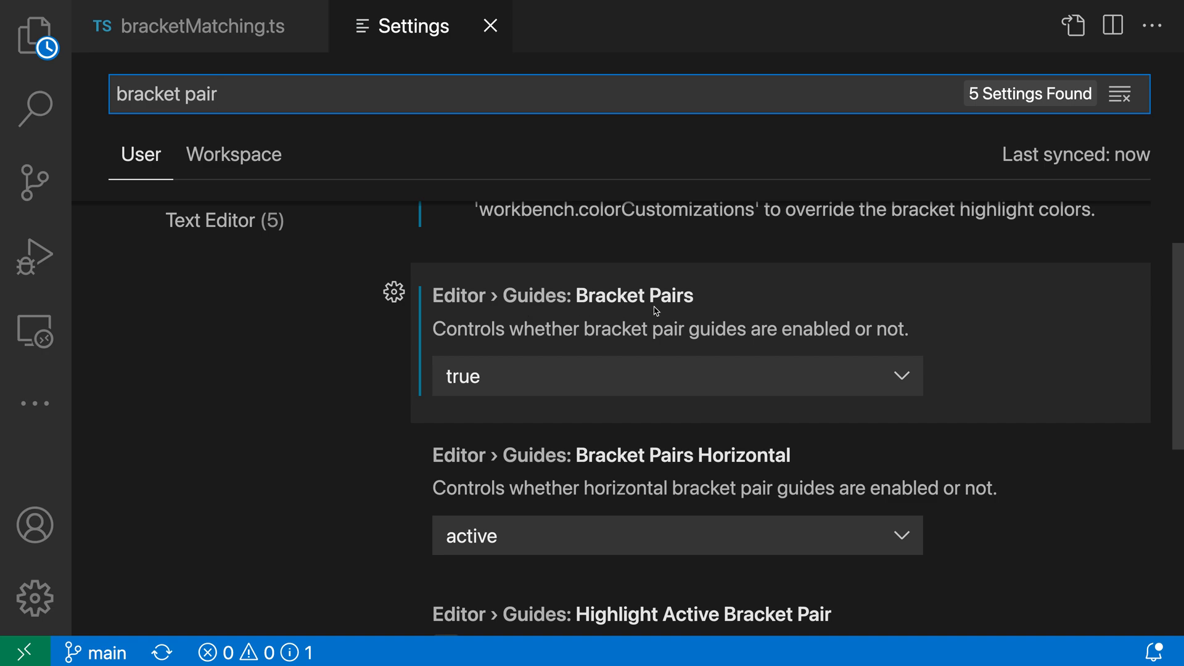
mouse_move(532, 350)
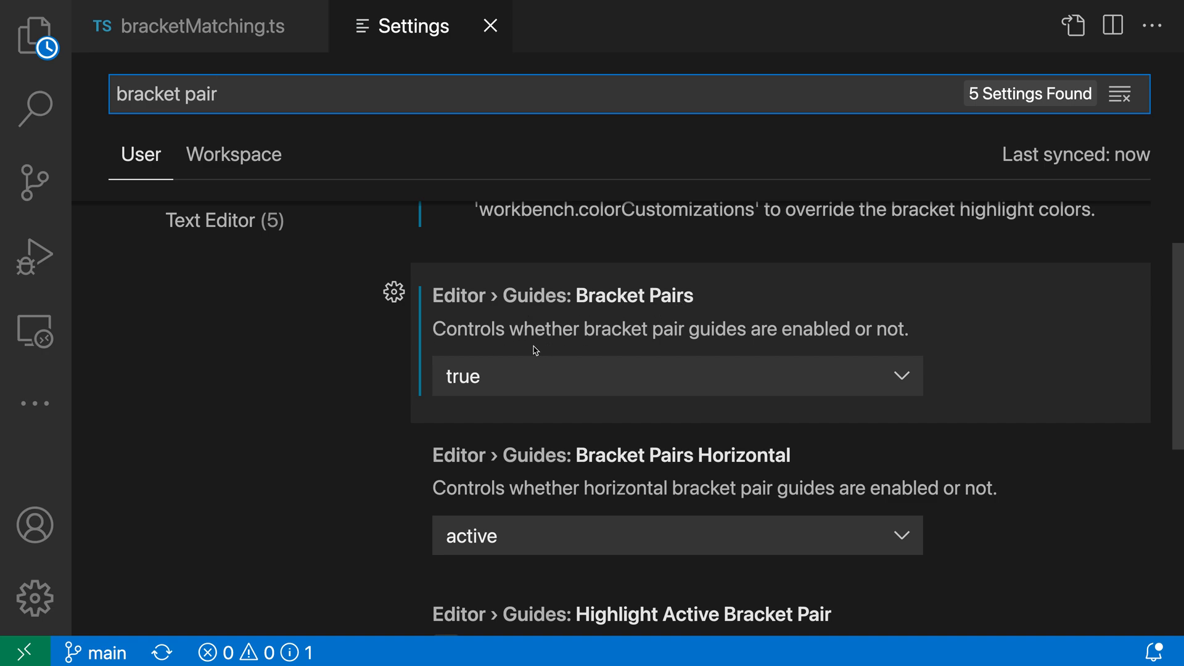
mouse_move(513, 352)
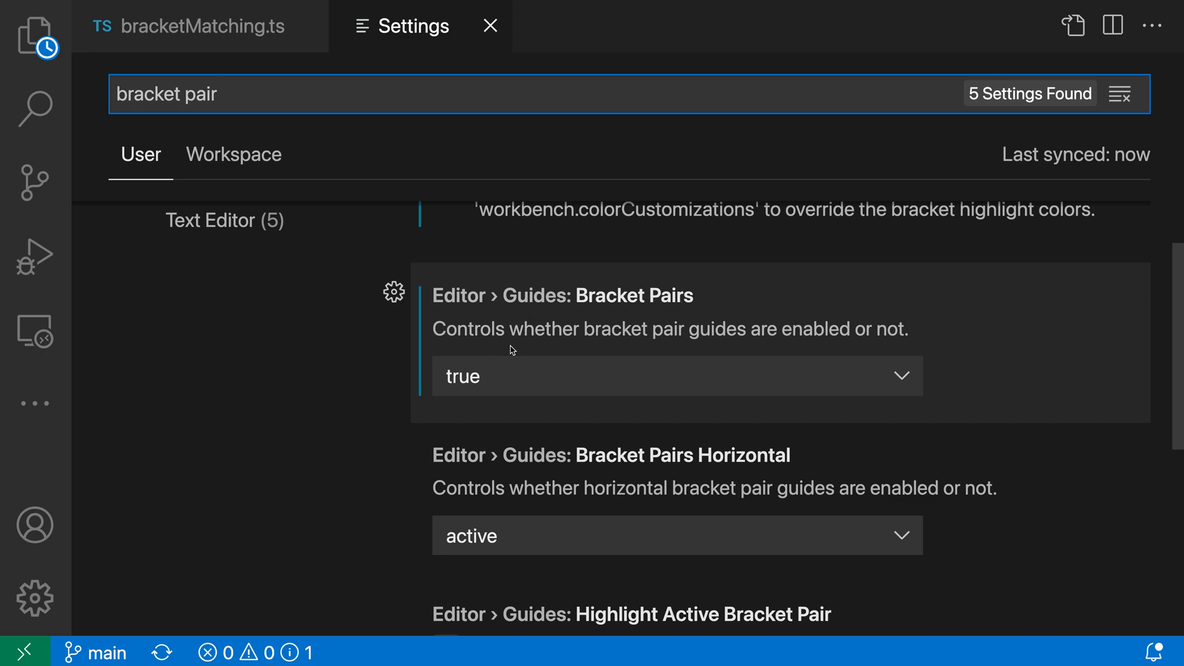
- Set Editor › Guides: Bracket Pairs to 'active' and return to bracketMatching.ts
click(674, 376)
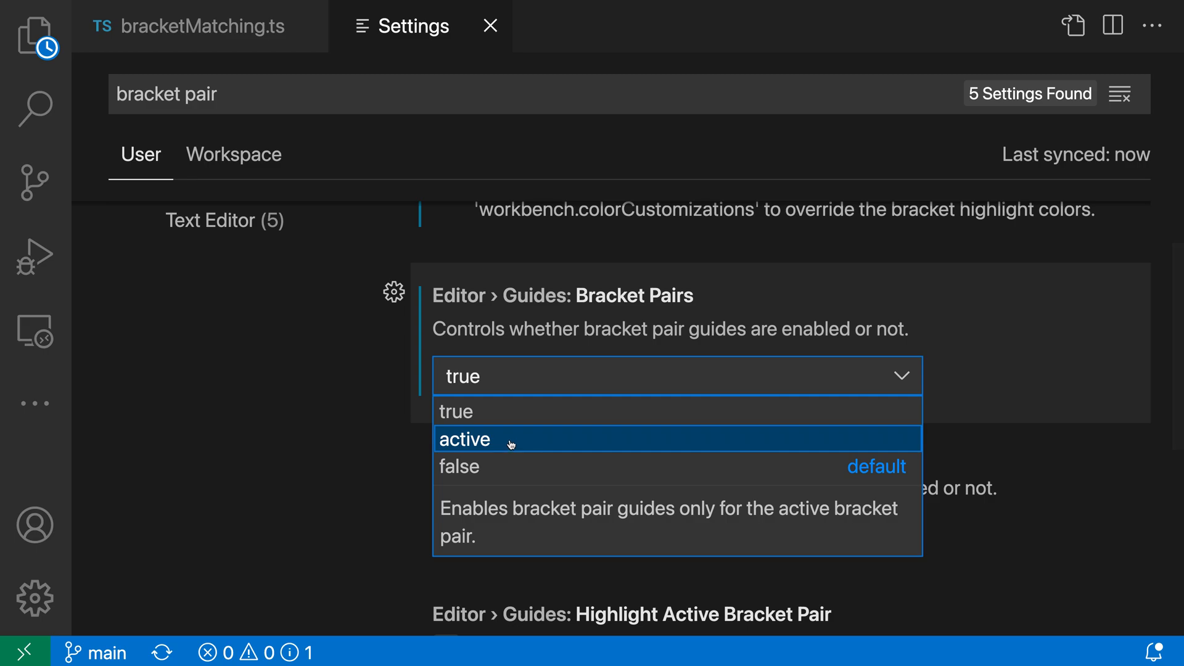
click(464, 439)
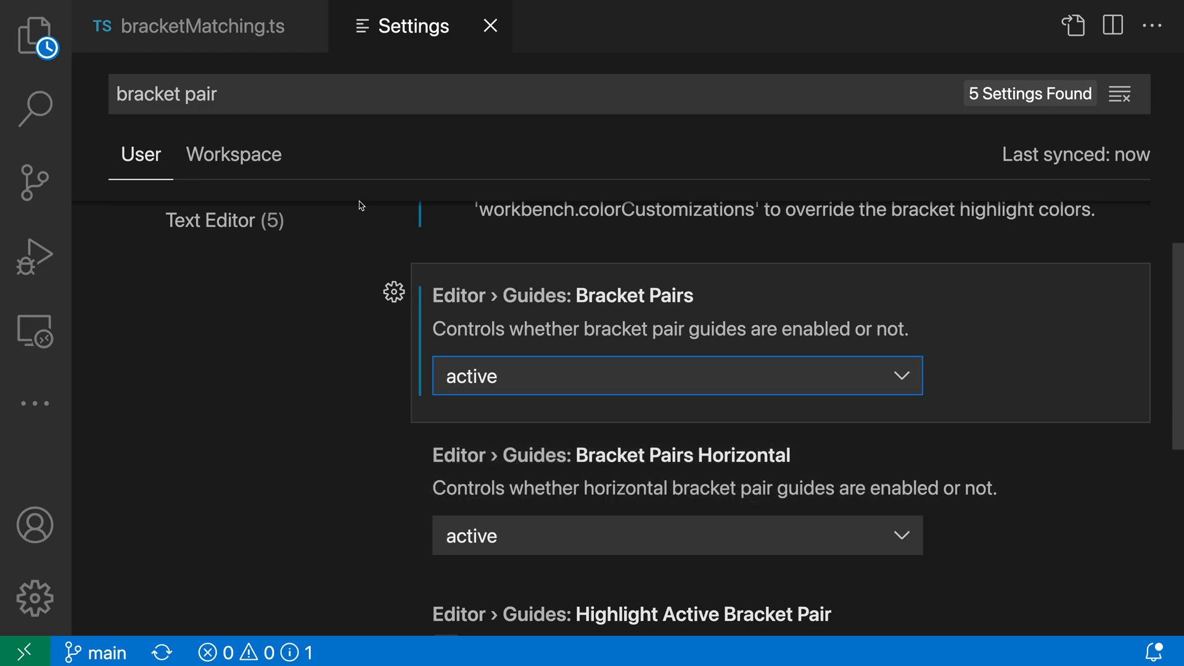
click(201, 26)
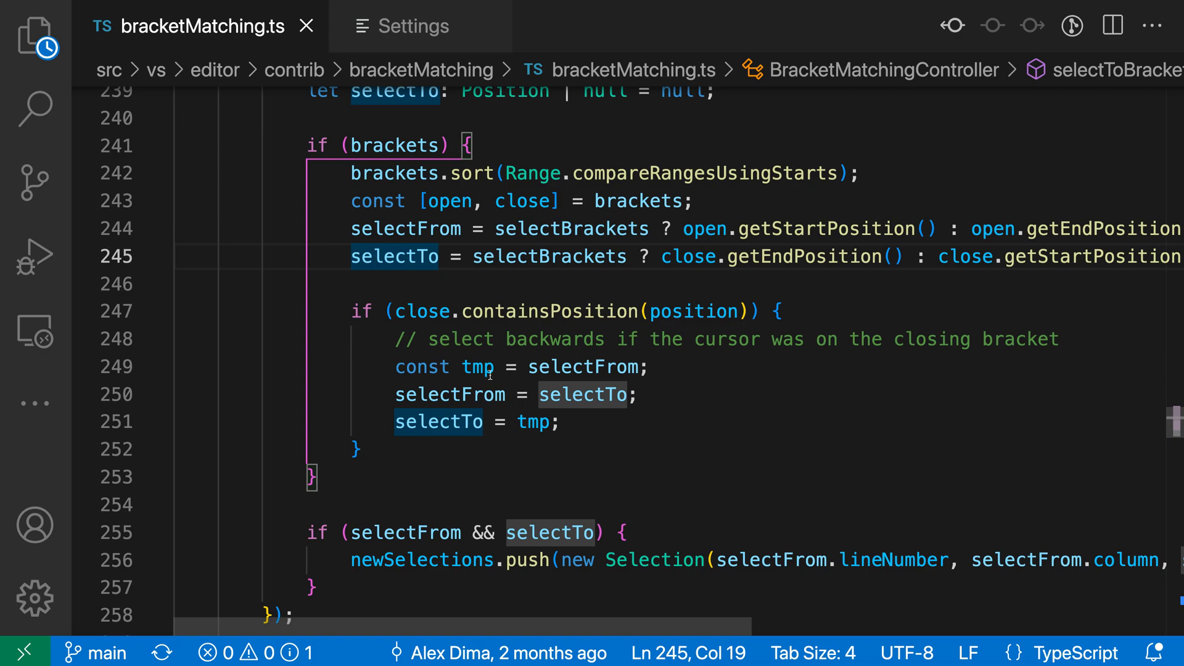
mouse_move(496, 283)
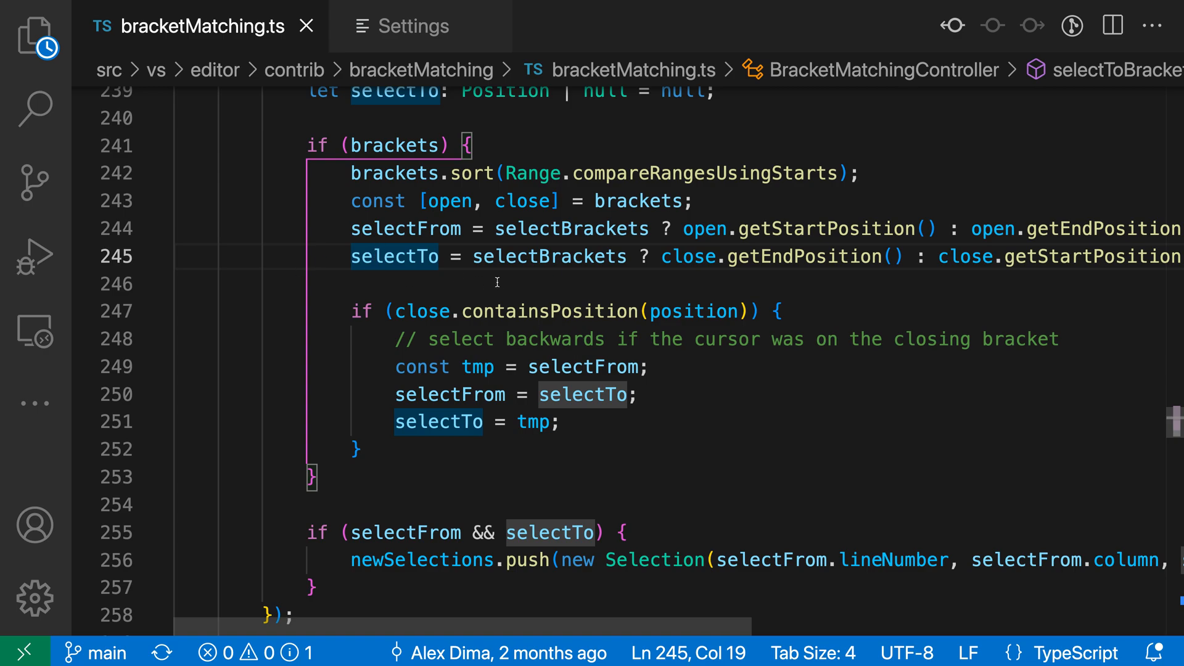
- Set Editor › Guides: Bracket Pairs to 'false' and return to bracketMatching.ts
click(414, 26)
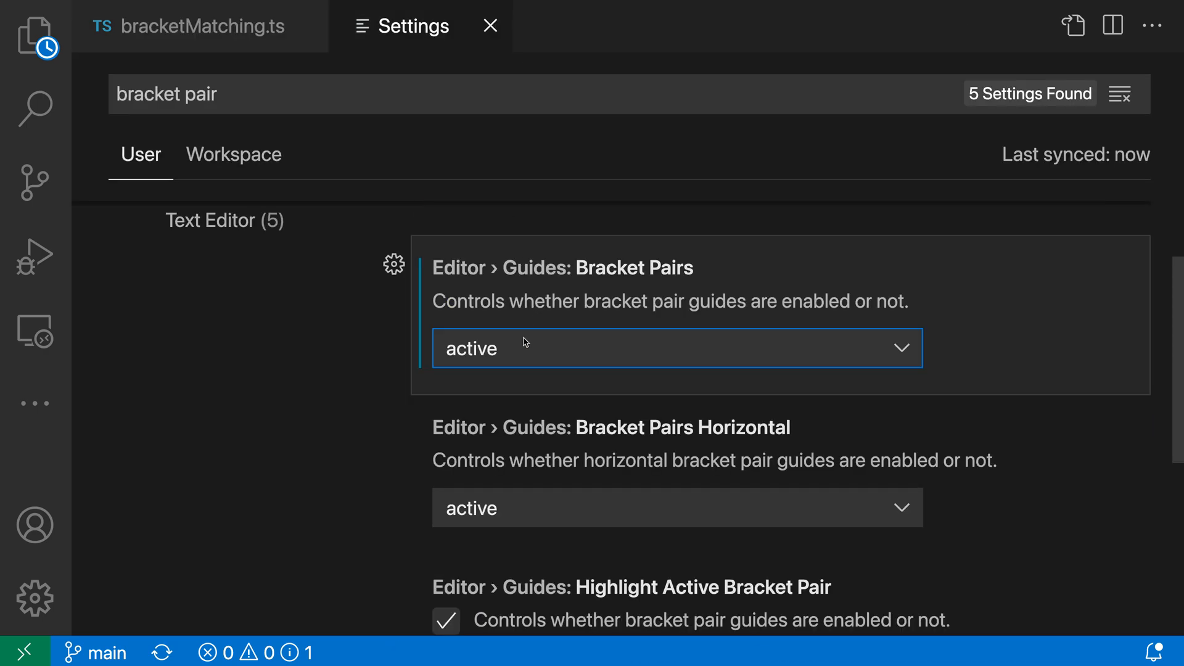
click(676, 348)
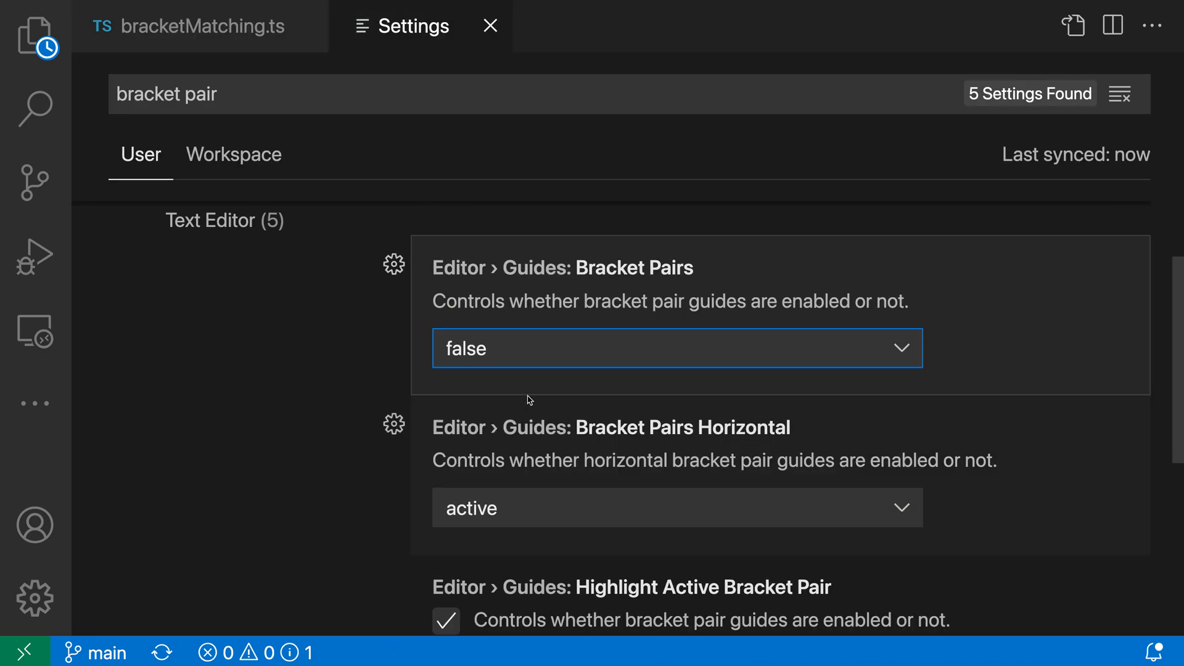
click(201, 26)
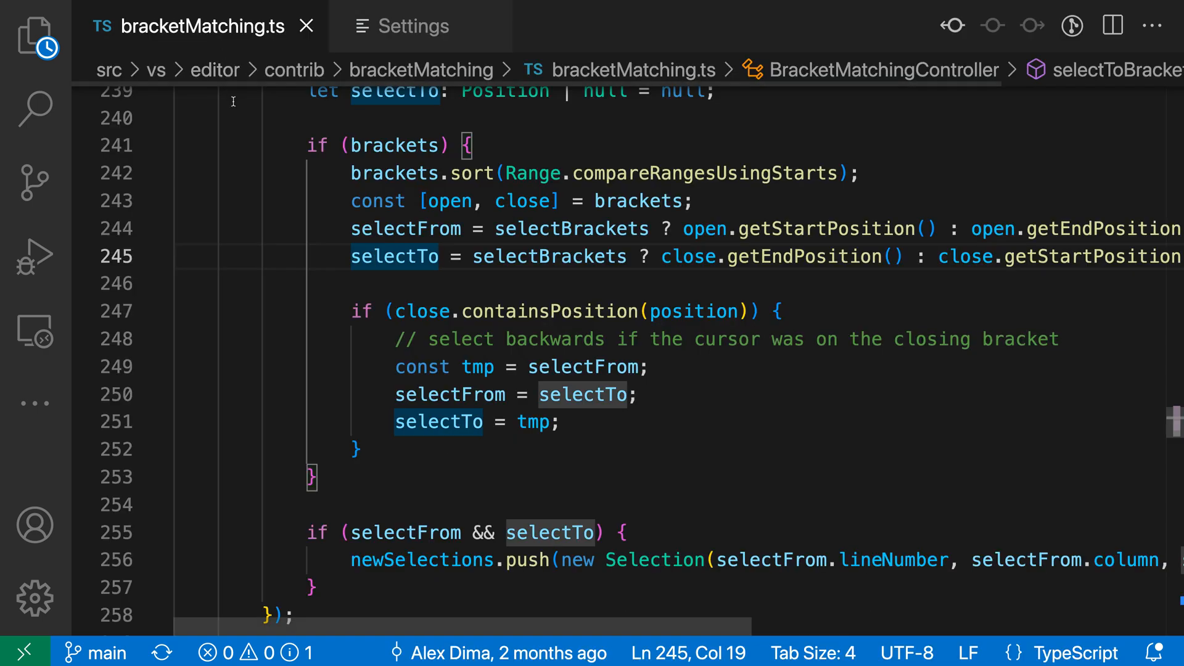